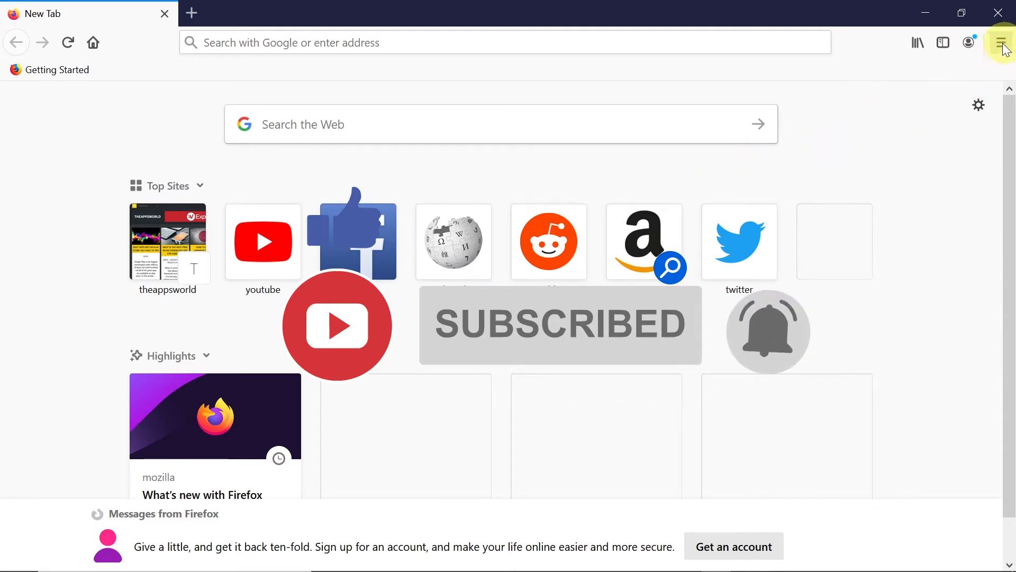
# Open Firefox's main application menu from the New Tab page.
pyautogui.click(1000, 43)
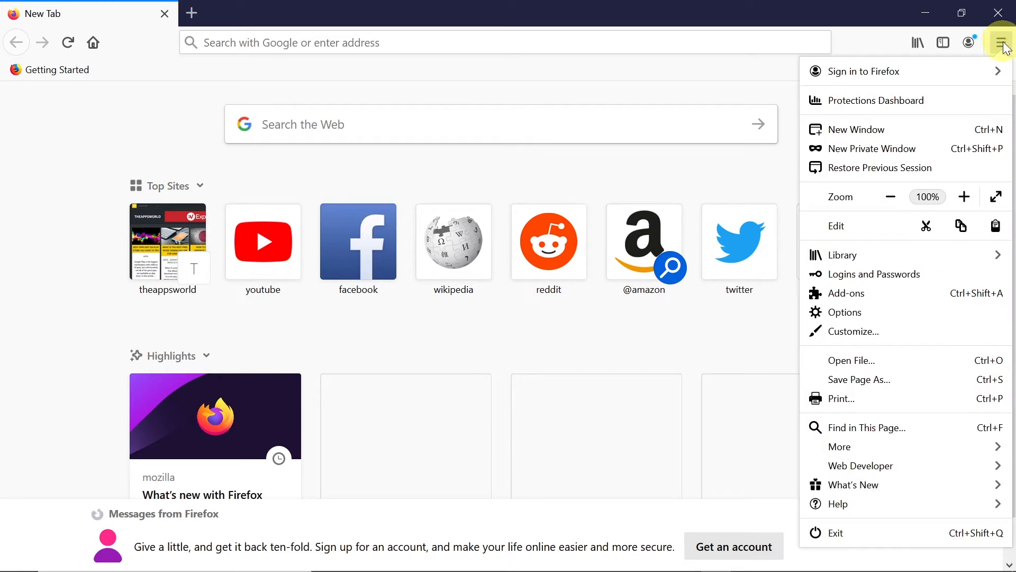
pyautogui.moveTo(918, 481)
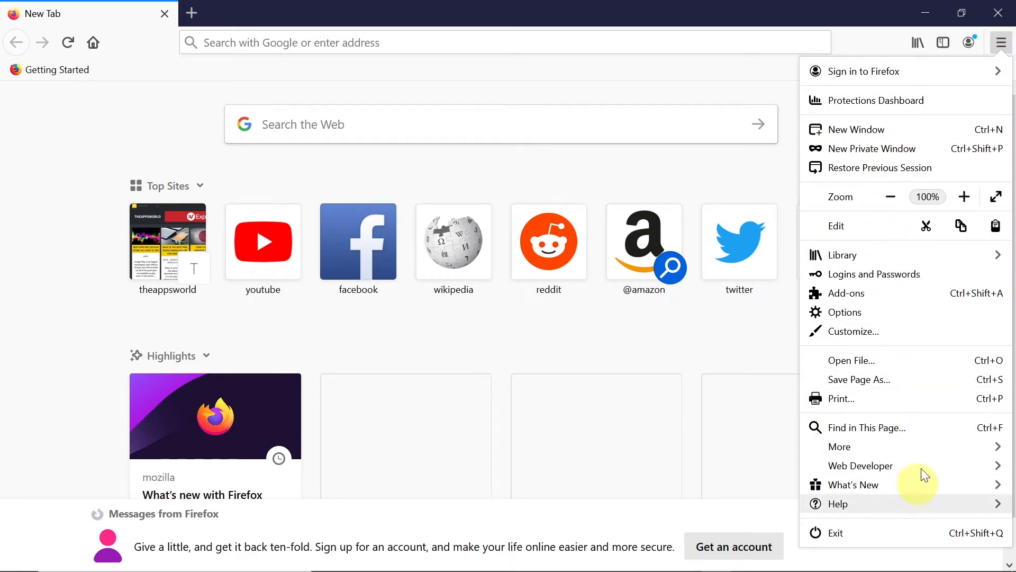
pyautogui.moveTo(866, 259)
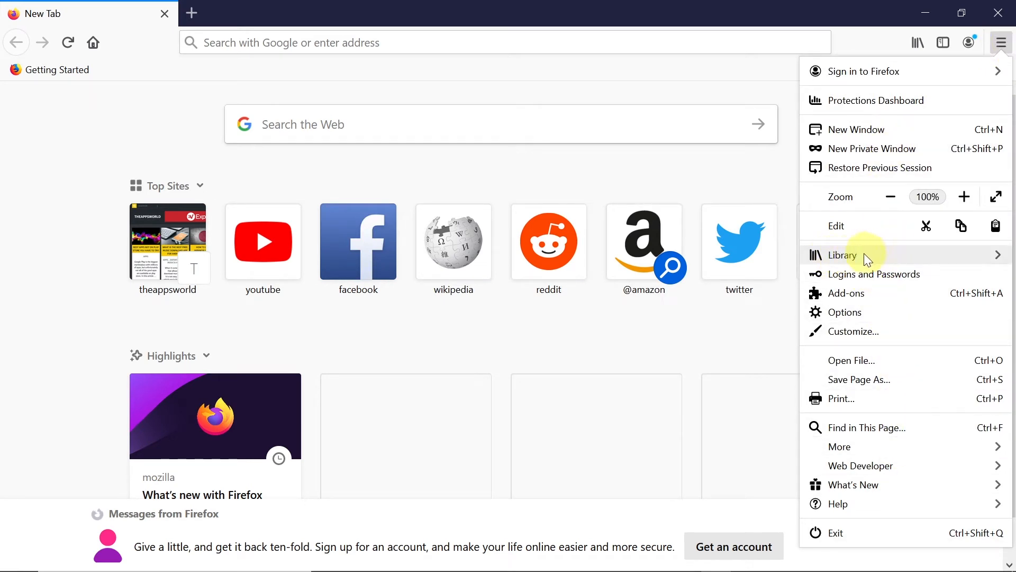
# Go to Library, then History, to list recently visited pages.
pyautogui.click(843, 255)
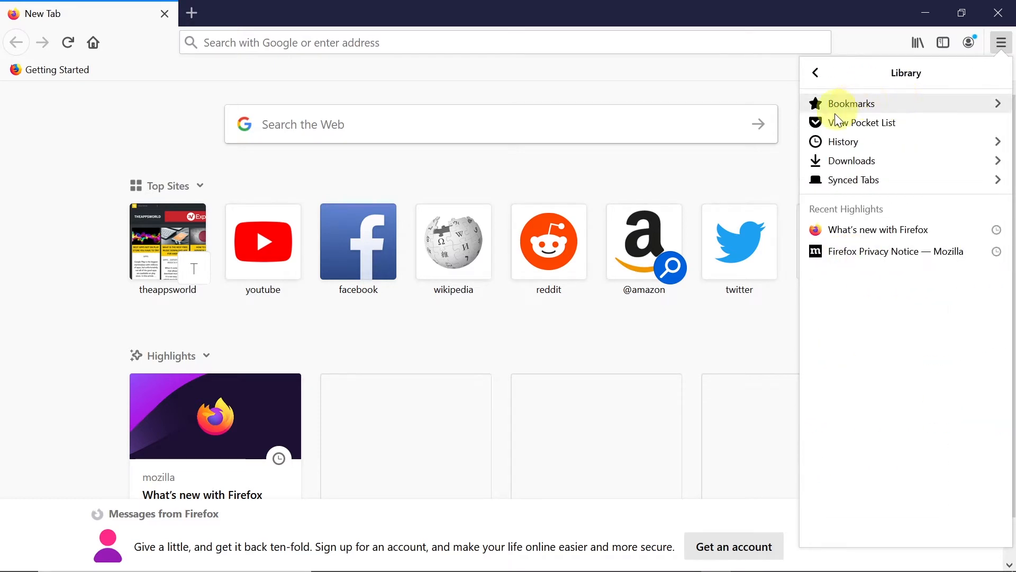
pyautogui.moveTo(874, 252)
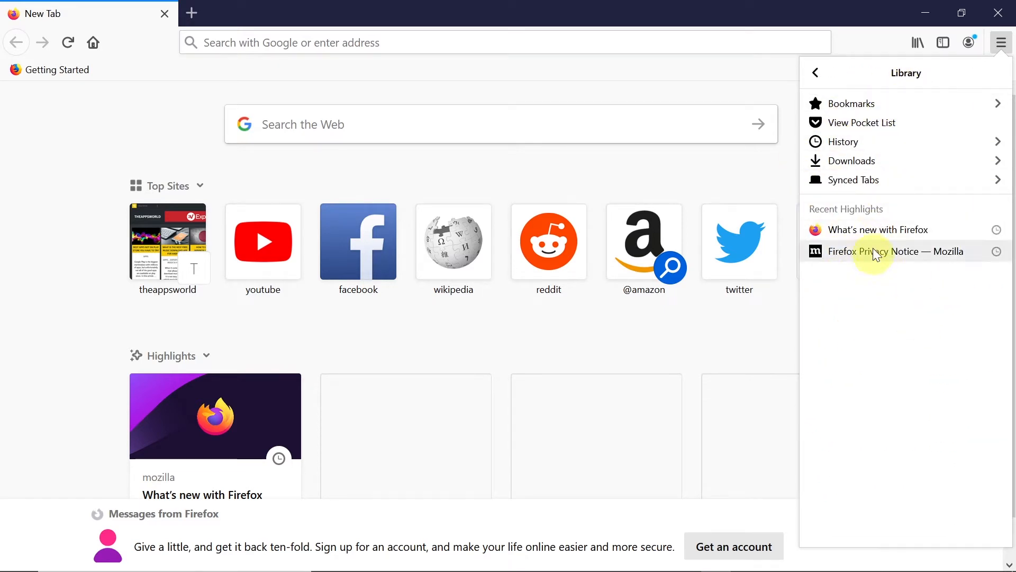
pyautogui.click(843, 141)
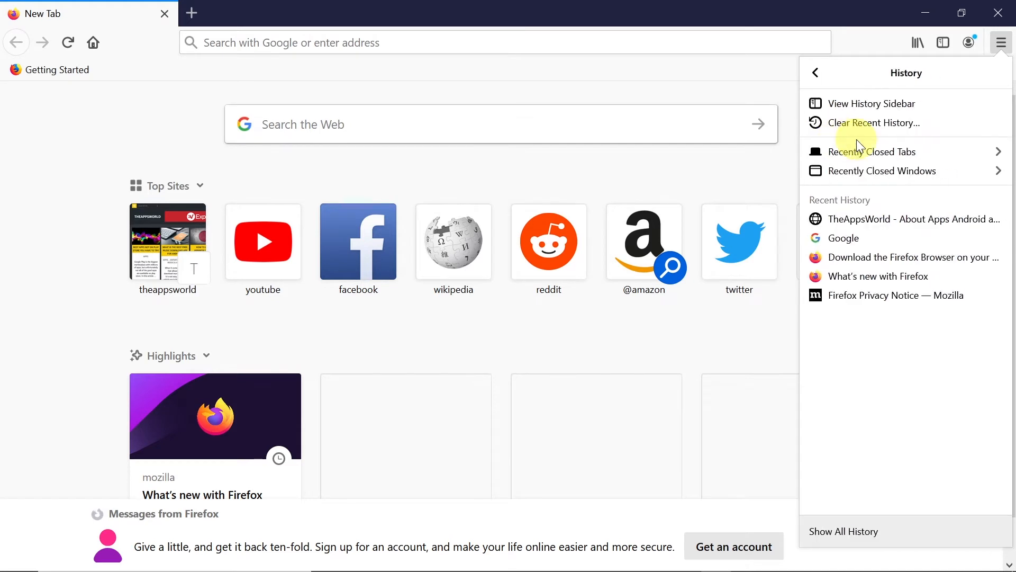
pyautogui.moveTo(875, 205)
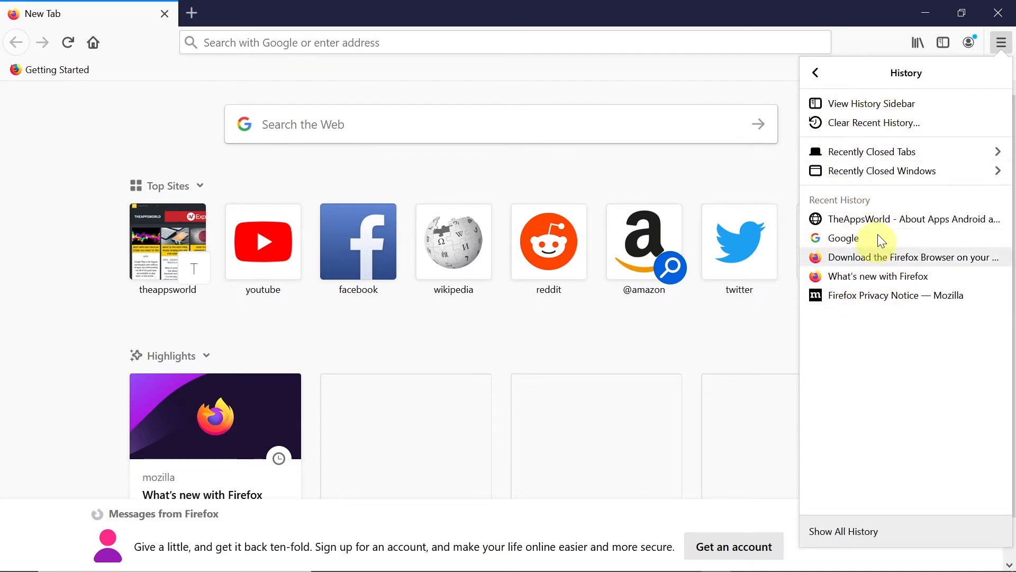
pyautogui.moveTo(881, 276)
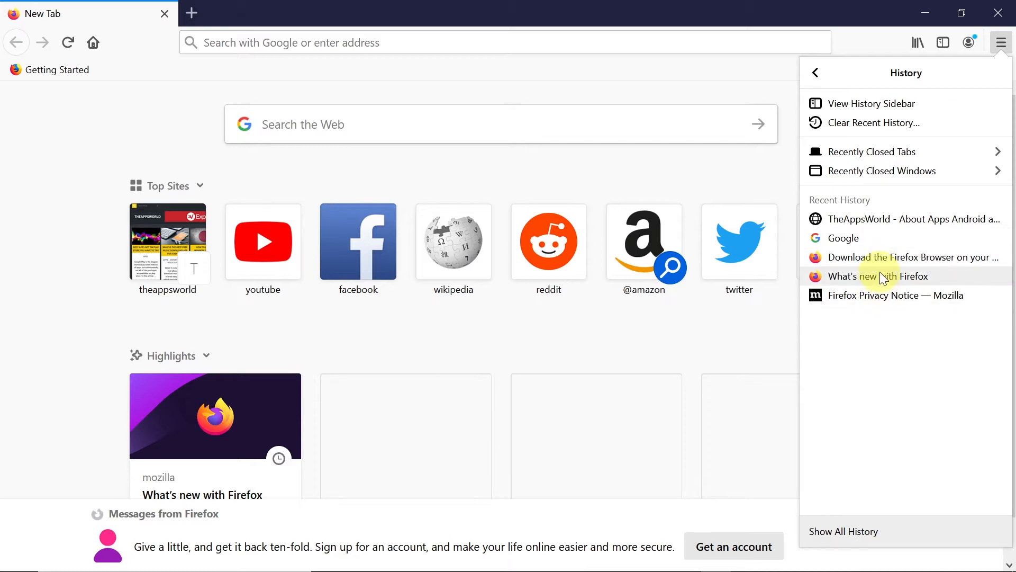
pyautogui.moveTo(881, 259)
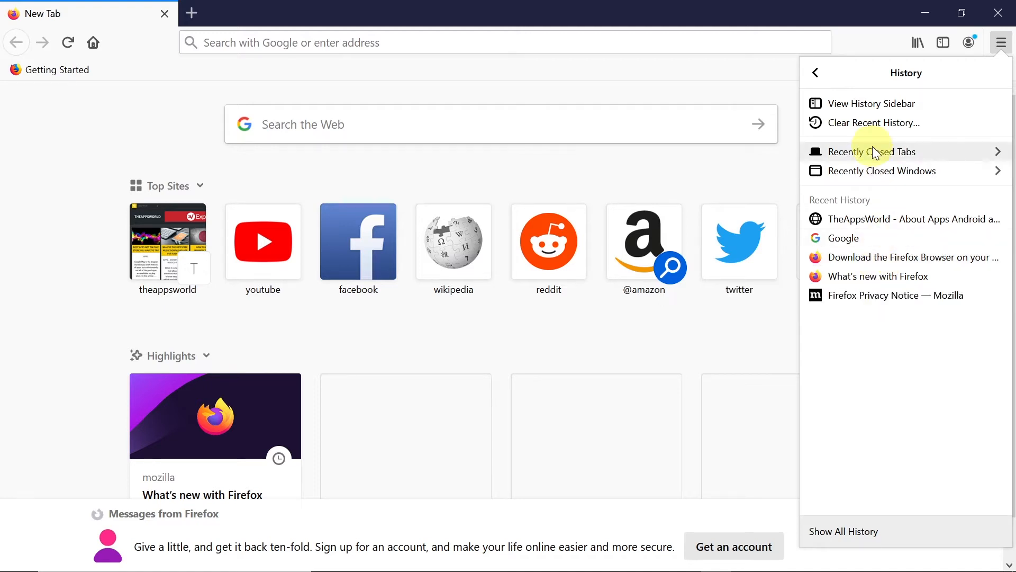
pyautogui.moveTo(837, 104)
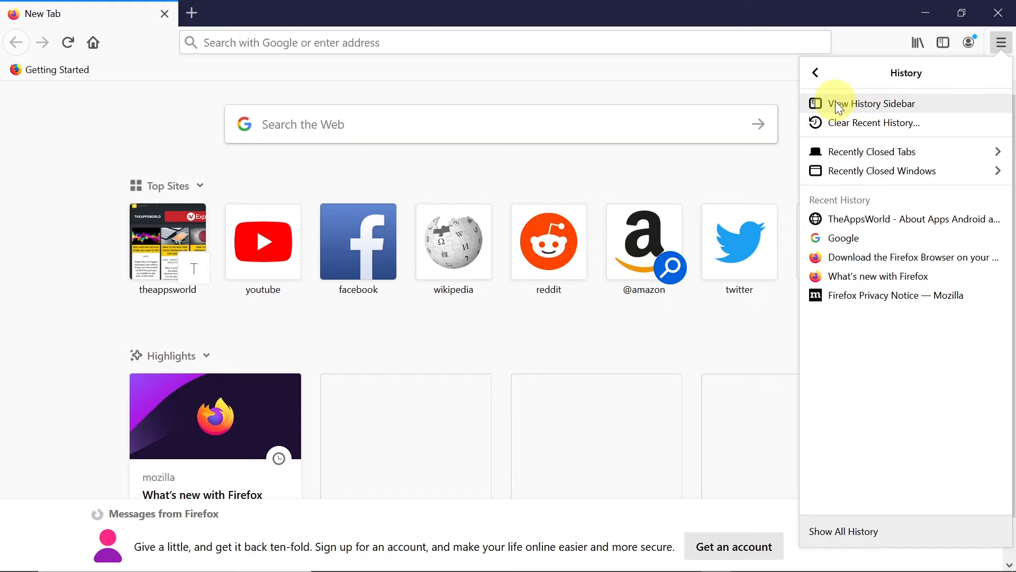
# Open the History sidebar and focus its Search history box.
pyautogui.click(871, 103)
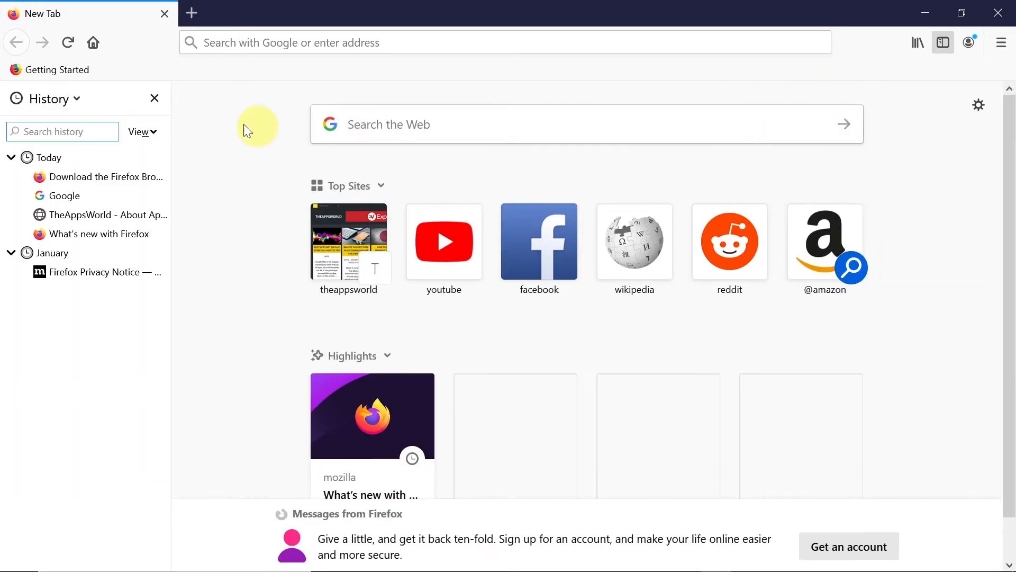
pyautogui.moveTo(39, 301)
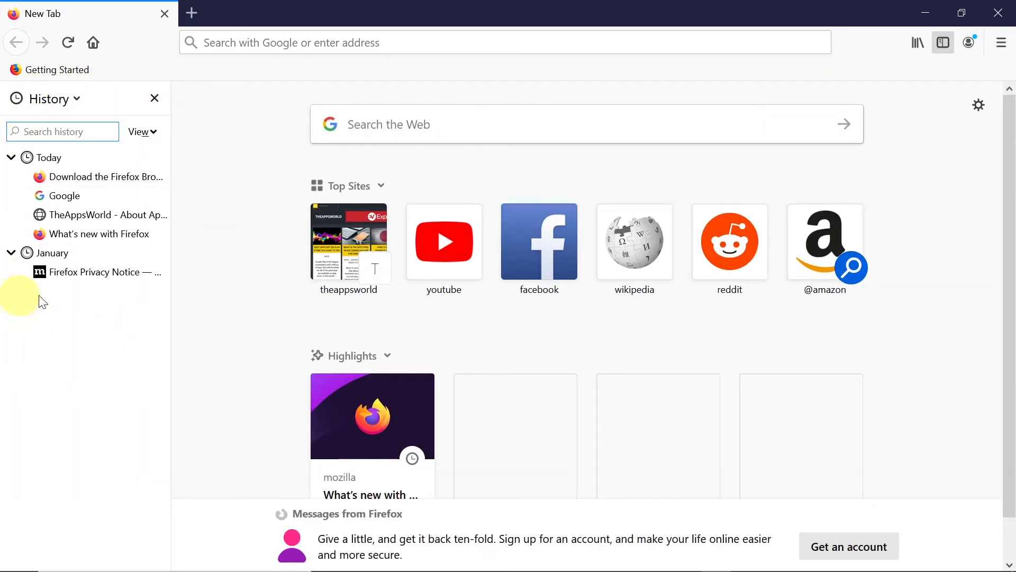
pyautogui.moveTo(42, 149)
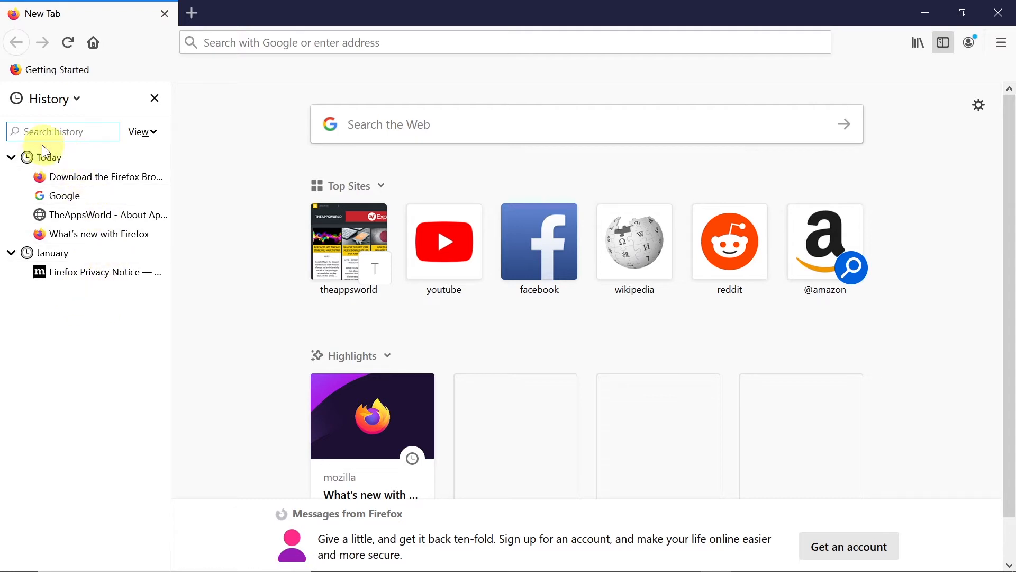
pyautogui.moveTo(71, 221)
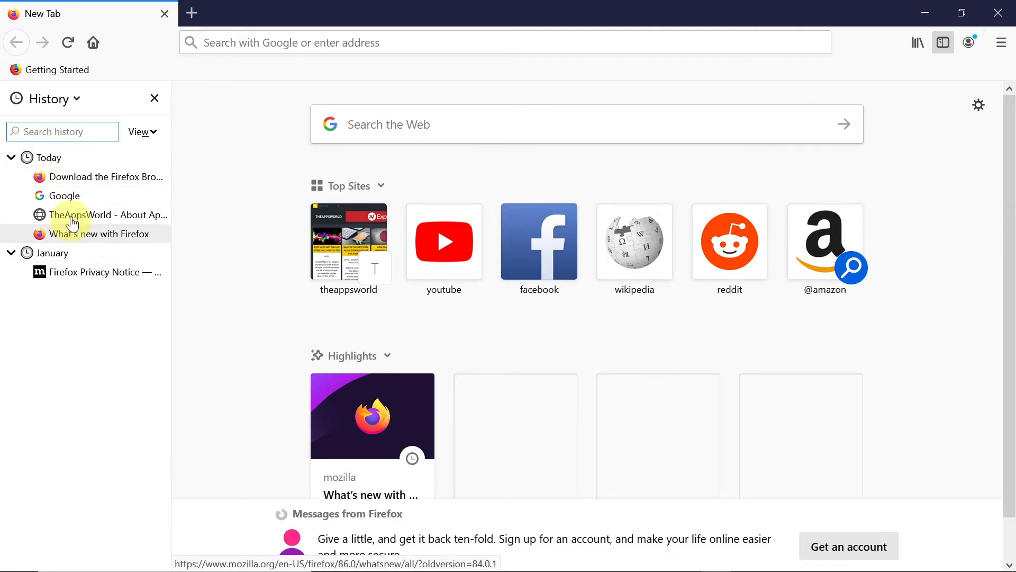
pyautogui.moveTo(45, 261)
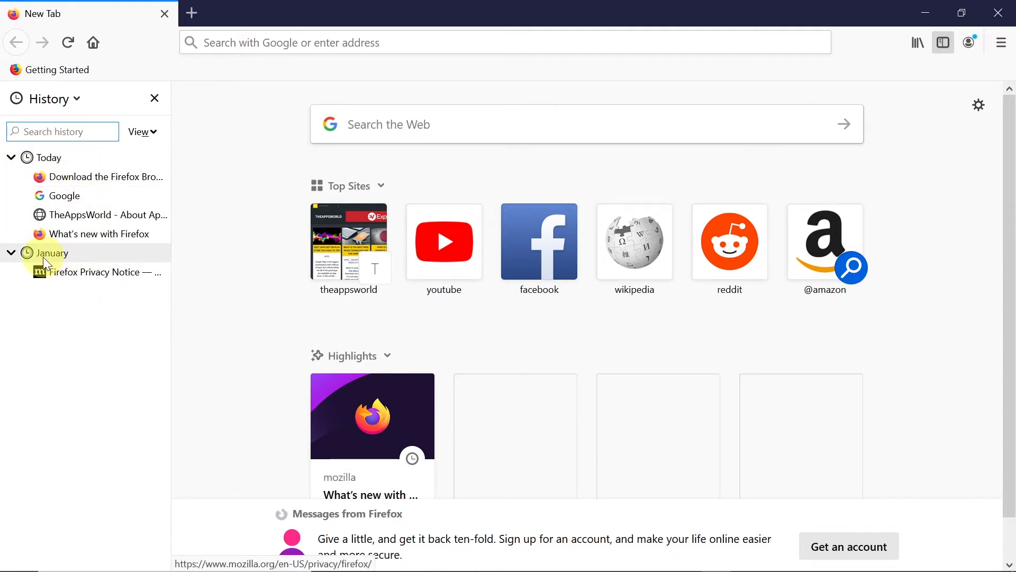
pyautogui.click(61, 132)
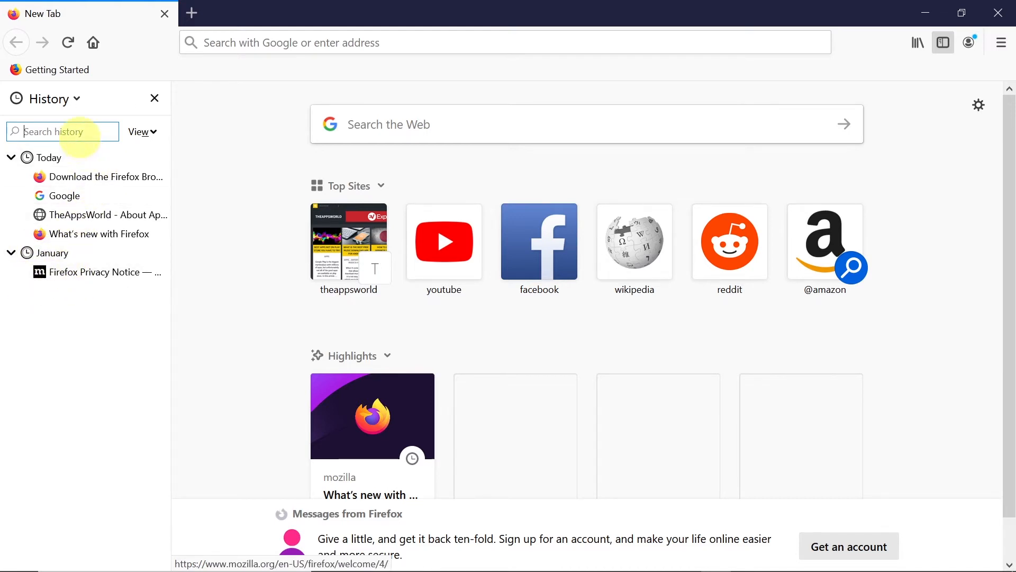
# Try the history views By Site, By Date and Site, and By Most Visited.
pyautogui.click(139, 132)
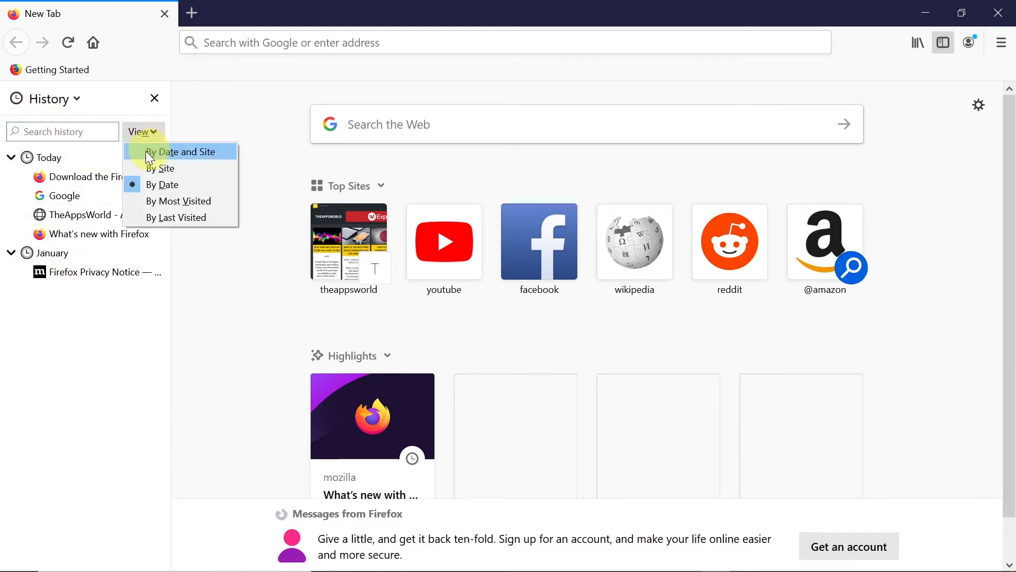
pyautogui.moveTo(181, 168)
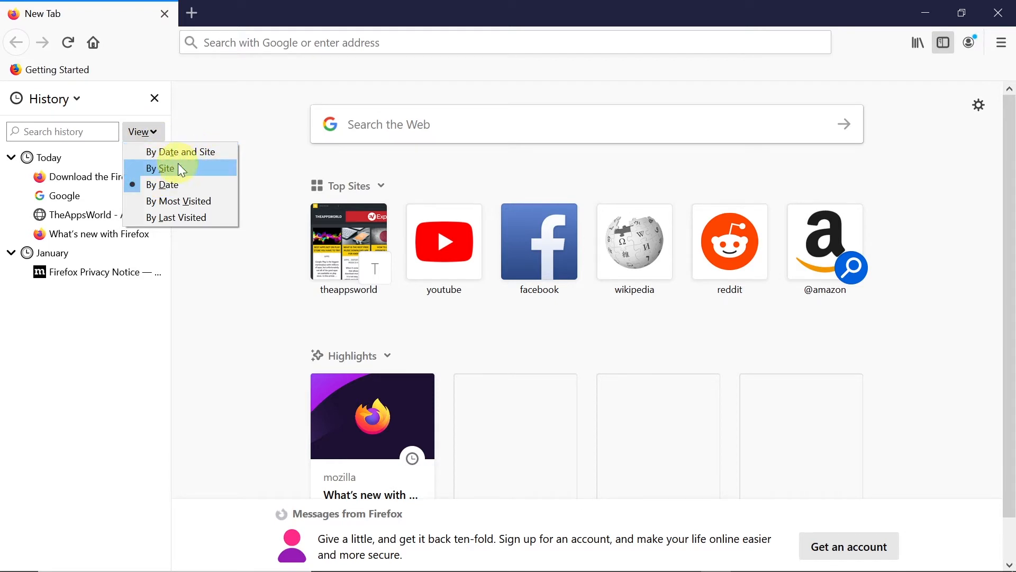
pyautogui.click(160, 168)
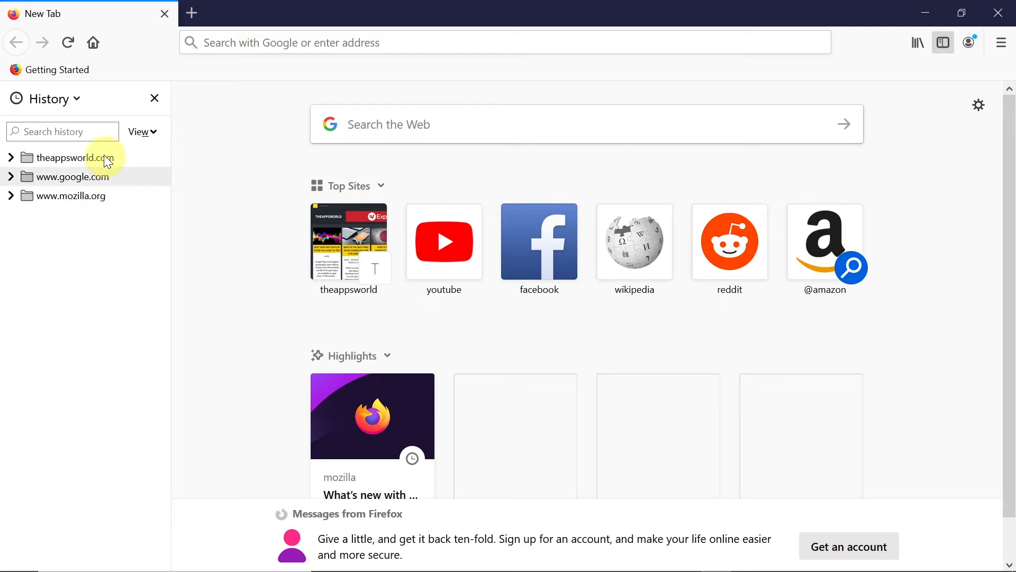
pyautogui.click(138, 131)
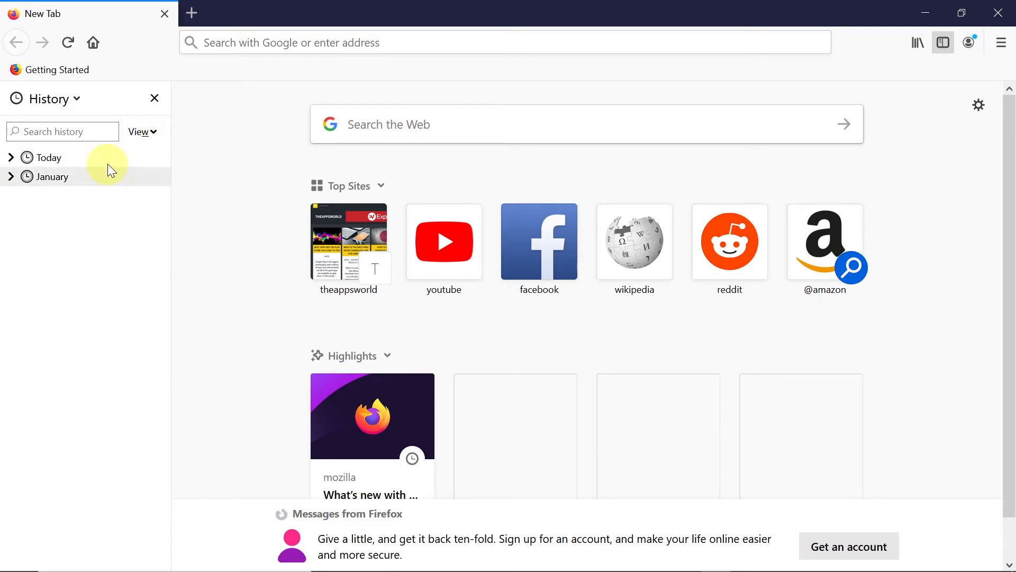
pyautogui.click(10, 157)
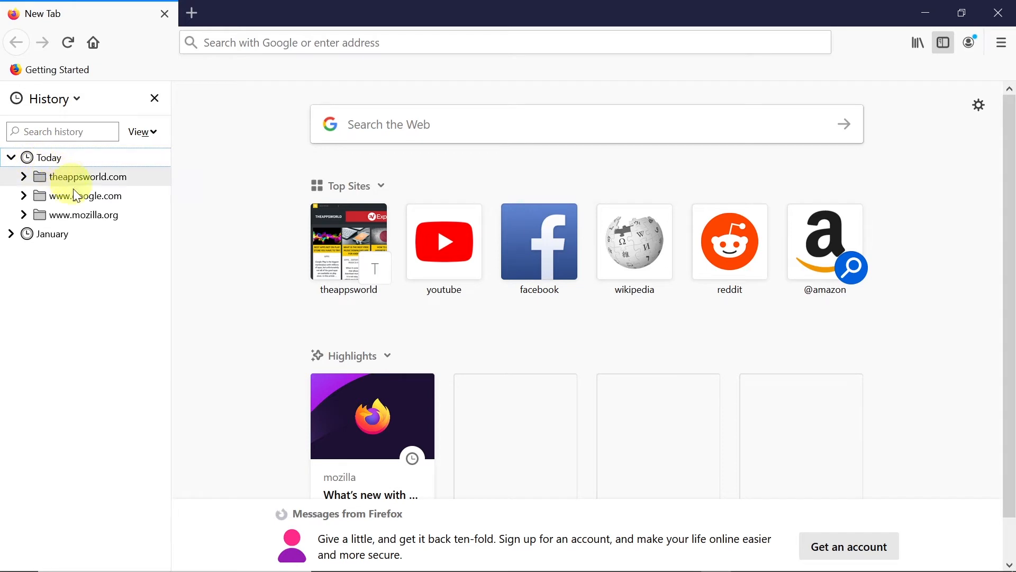
pyautogui.click(23, 177)
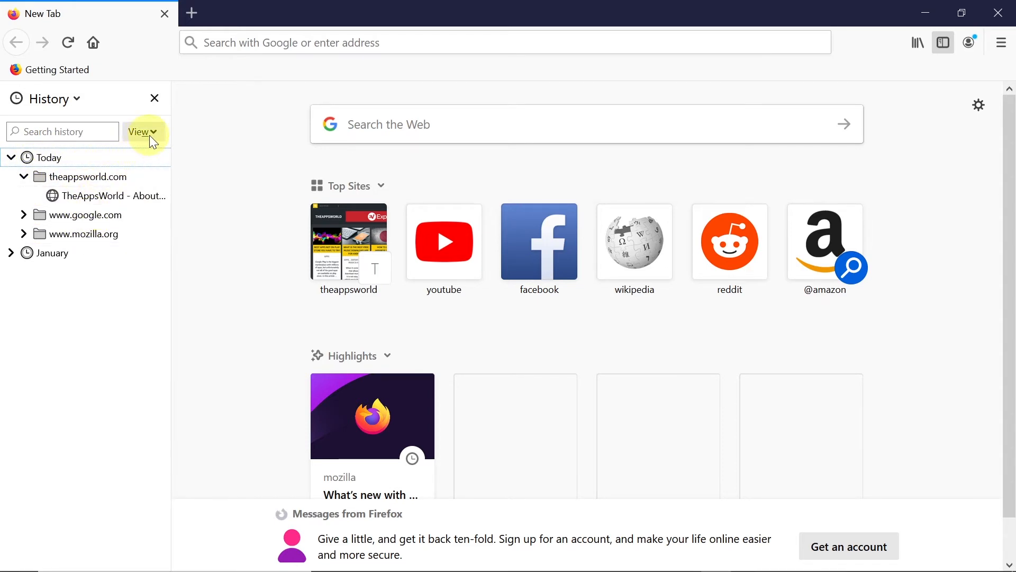
pyautogui.click(142, 132)
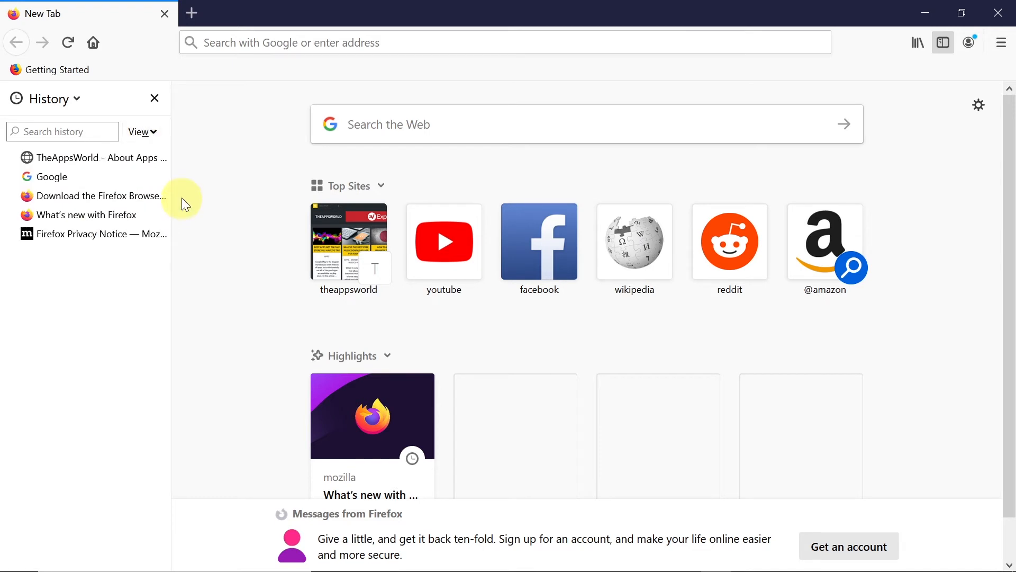
# Group history By Date and Forget About This Site on a Mozilla entry.
pyautogui.click(141, 132)
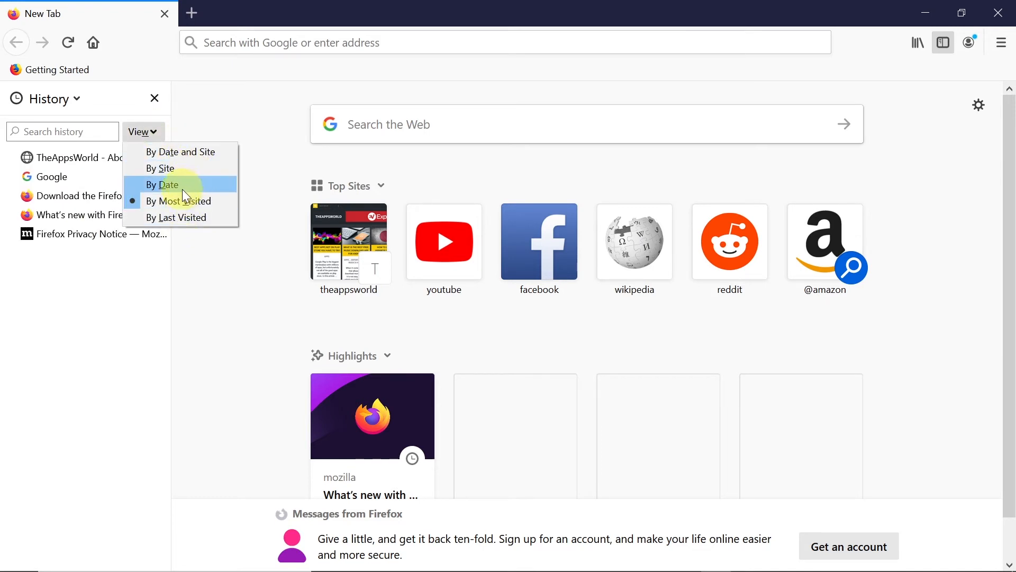
pyautogui.click(163, 184)
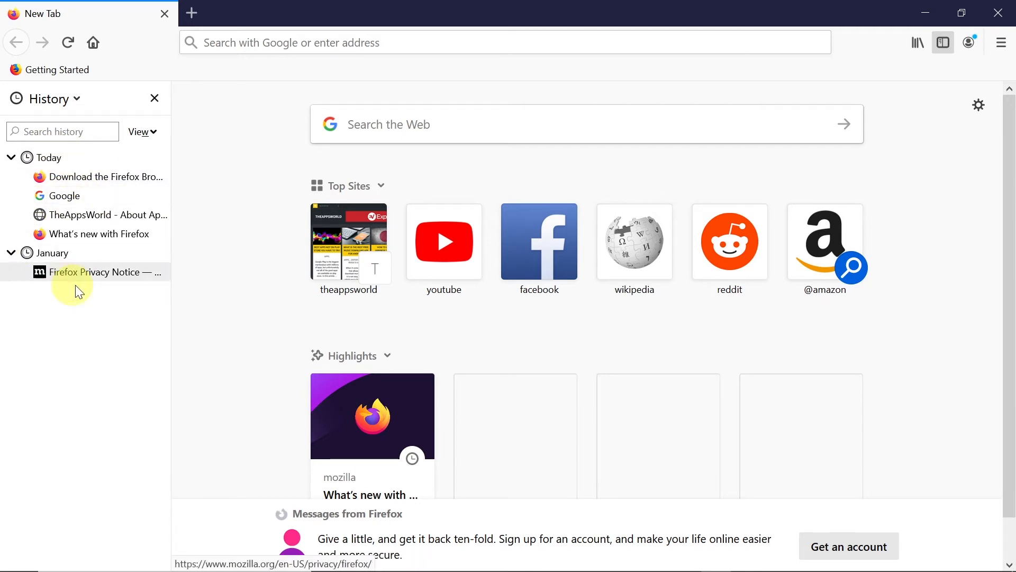
pyautogui.moveTo(128, 275)
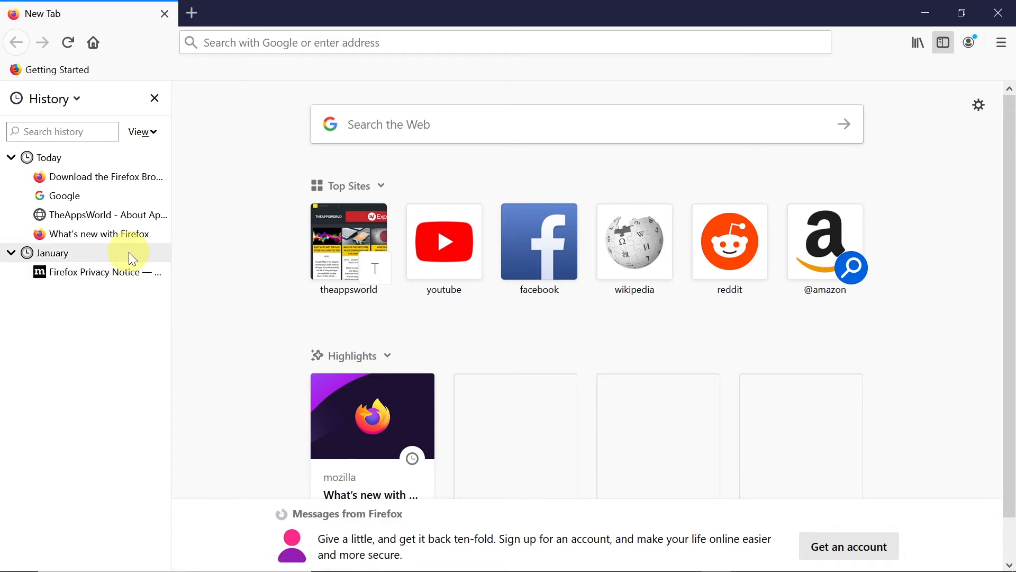
pyautogui.moveTo(101, 177)
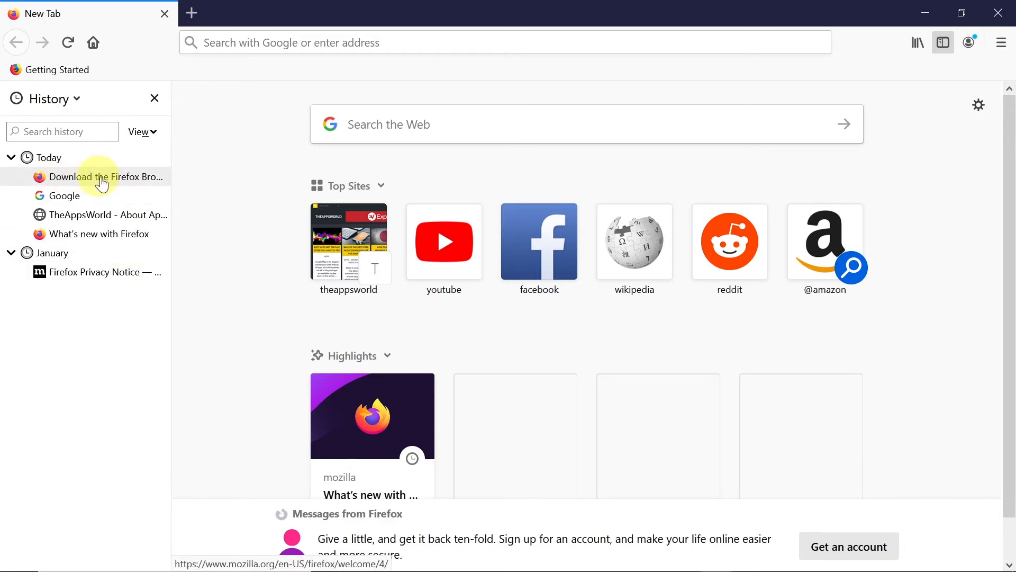
pyautogui.rightClick(100, 176)
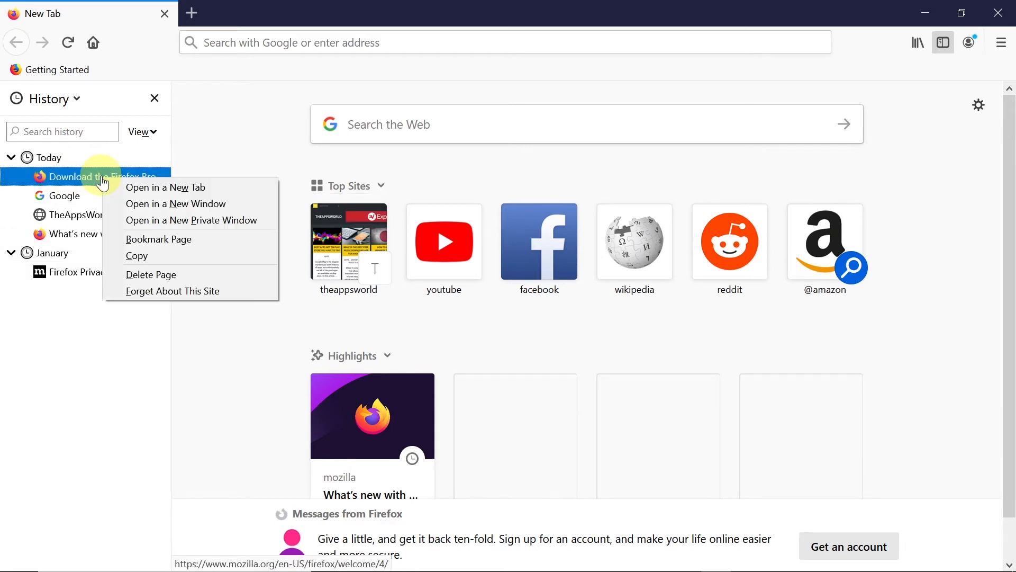
pyautogui.moveTo(150, 291)
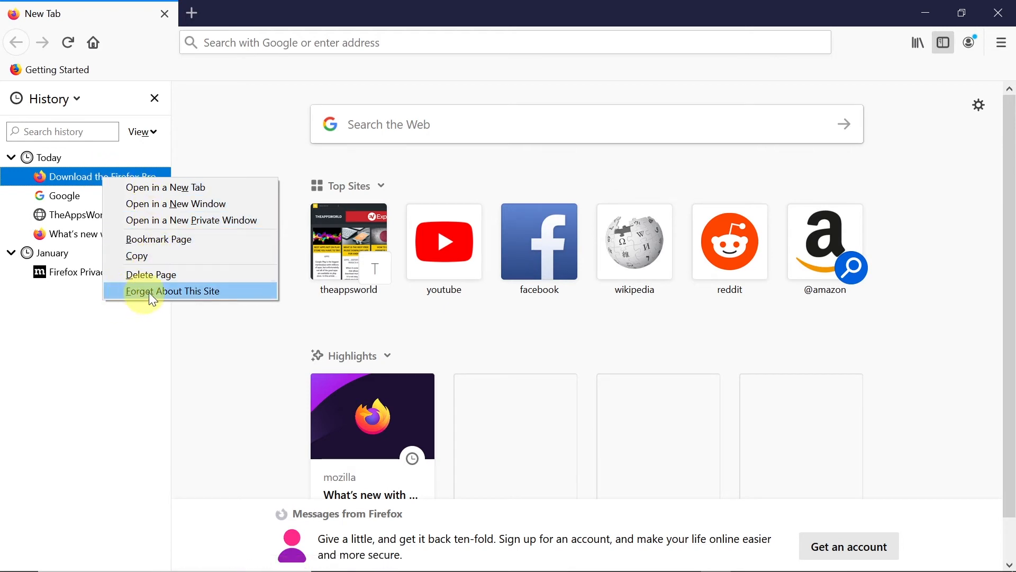
pyautogui.click(172, 291)
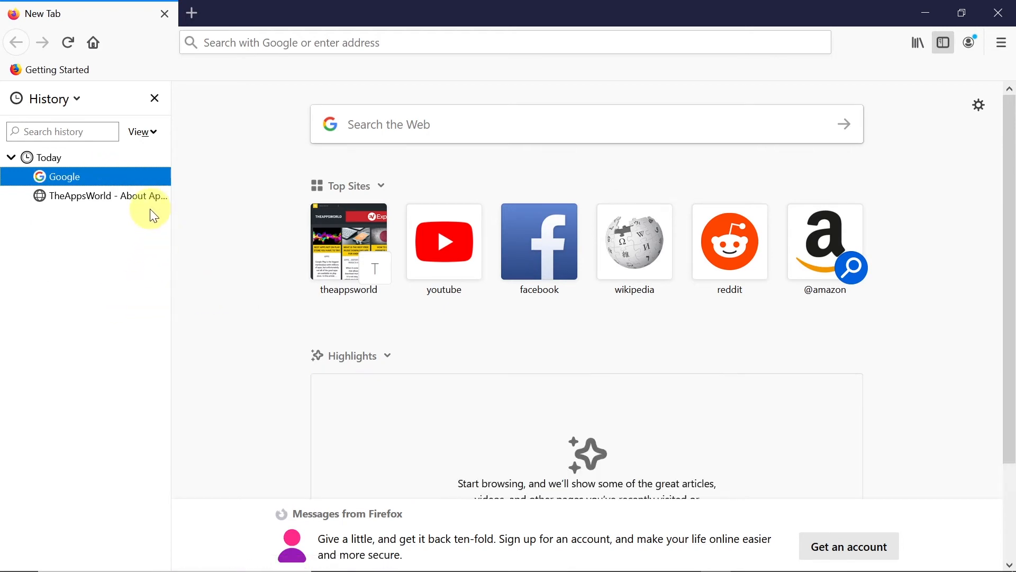
pyautogui.moveTo(256, 174)
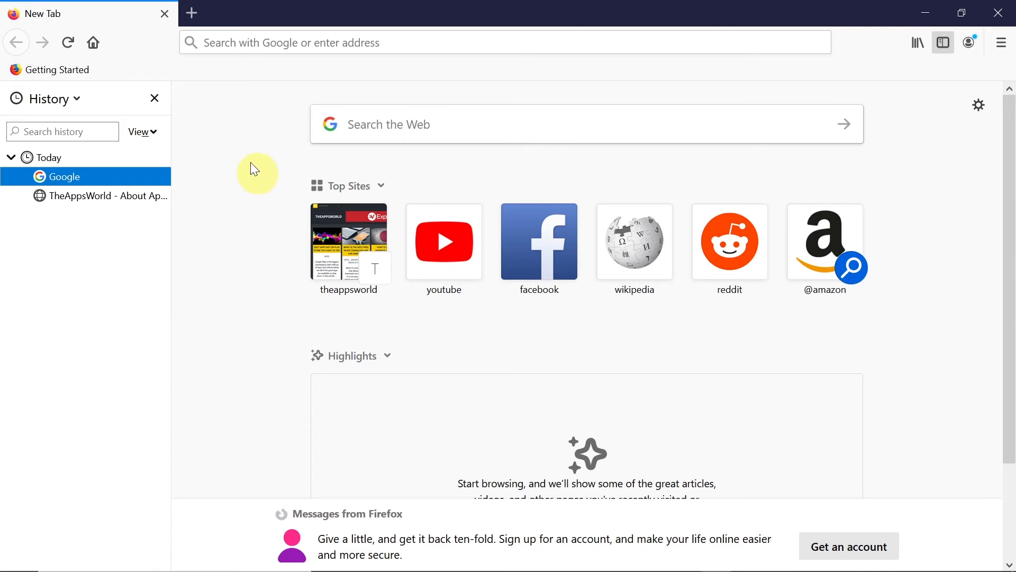
pyautogui.moveTo(106, 220)
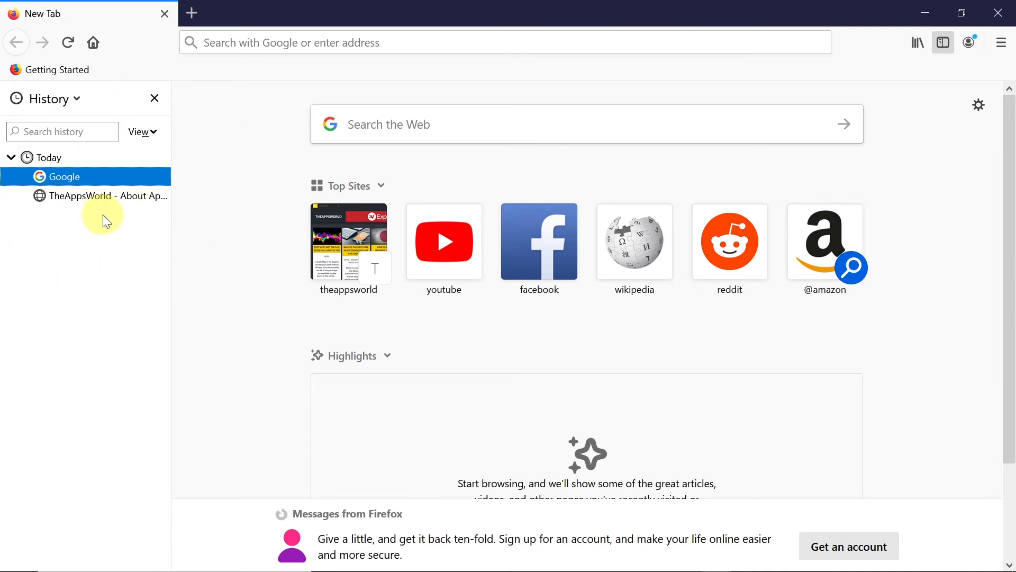
pyautogui.moveTo(108, 245)
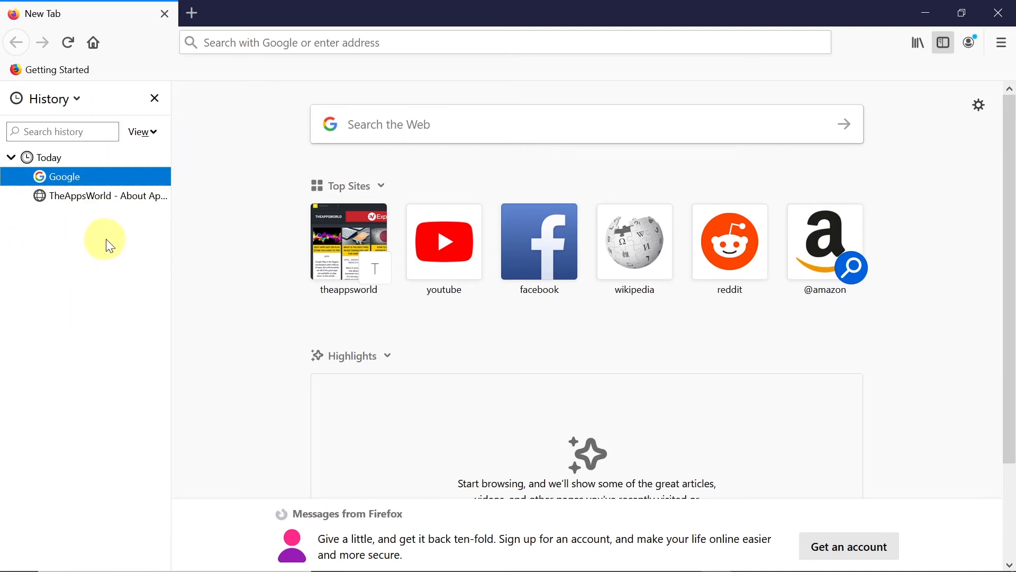
pyautogui.moveTo(99, 254)
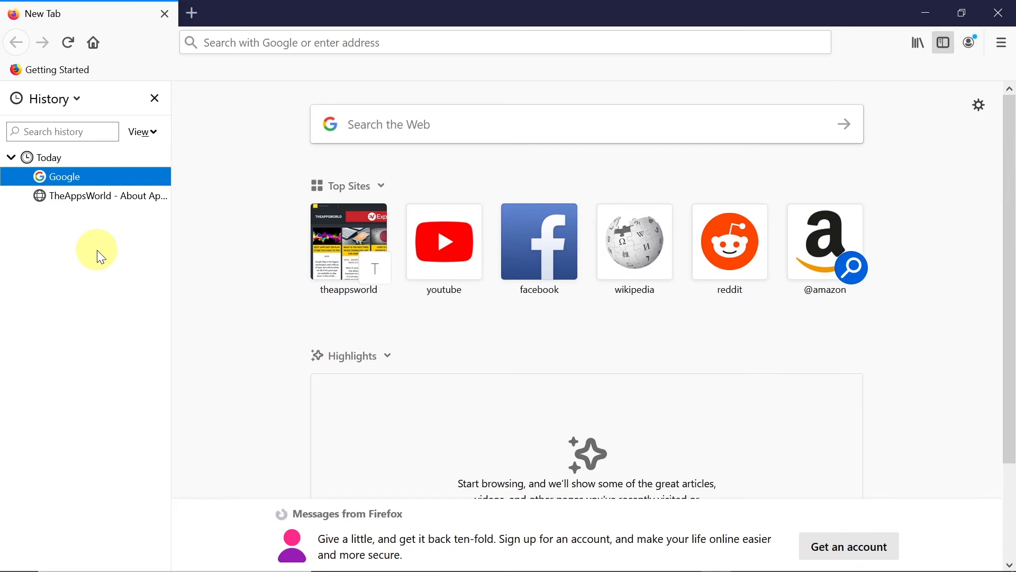